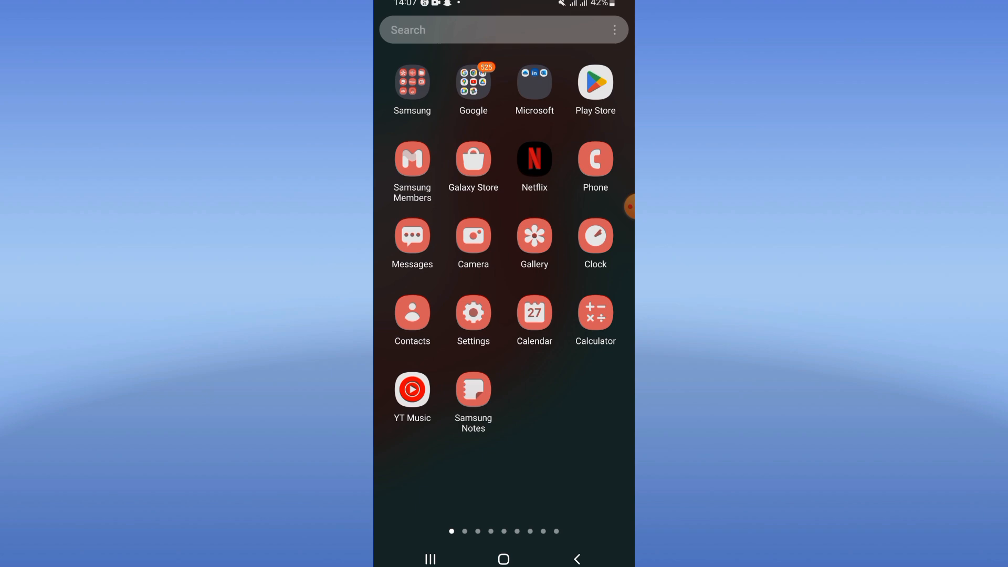
Find Raid in Settings > Apps by searching 'raid' and clear its cached data
left_click(473, 313)
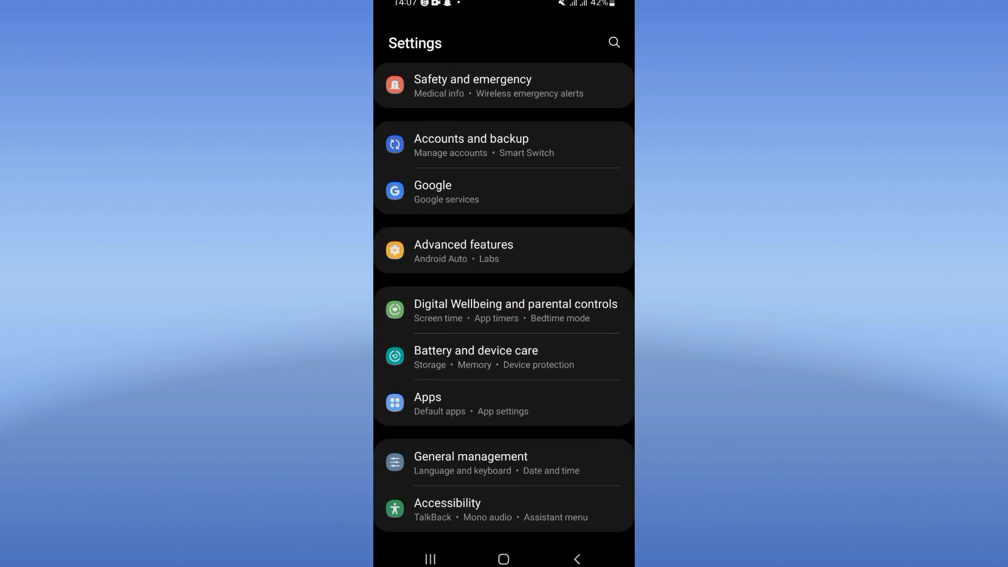
left_click(427, 397)
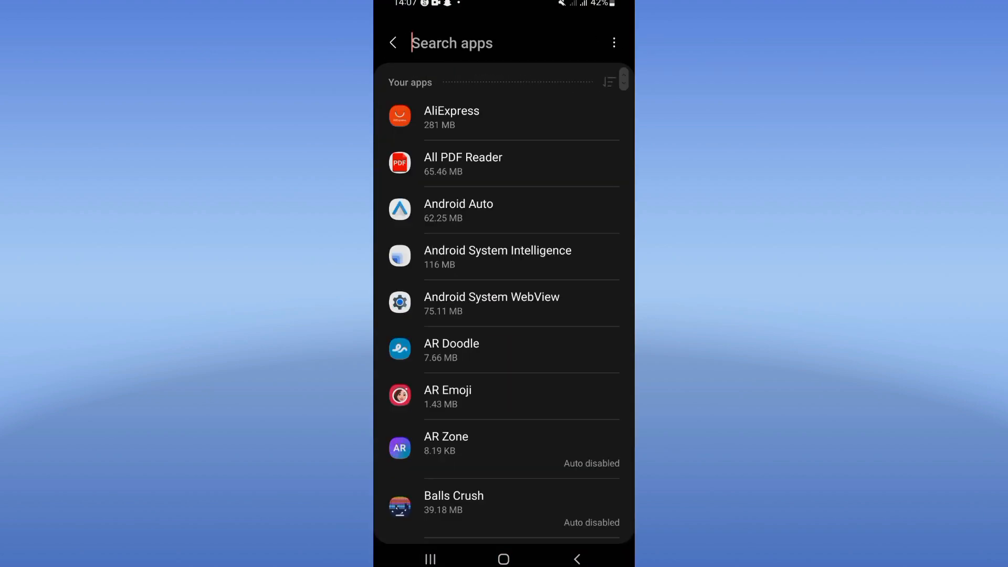
type("raid")
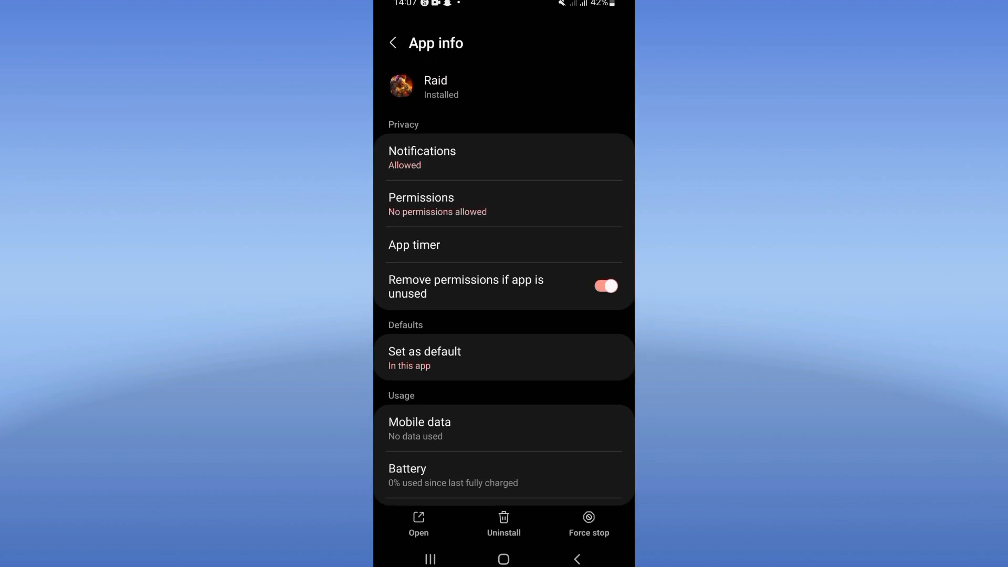
scroll("down", 3)
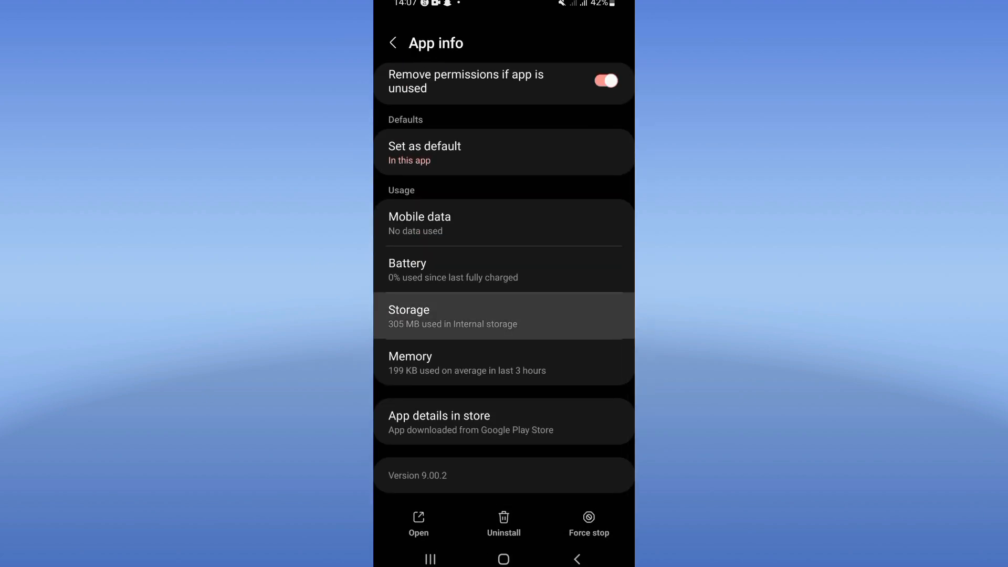
left_click(410, 315)
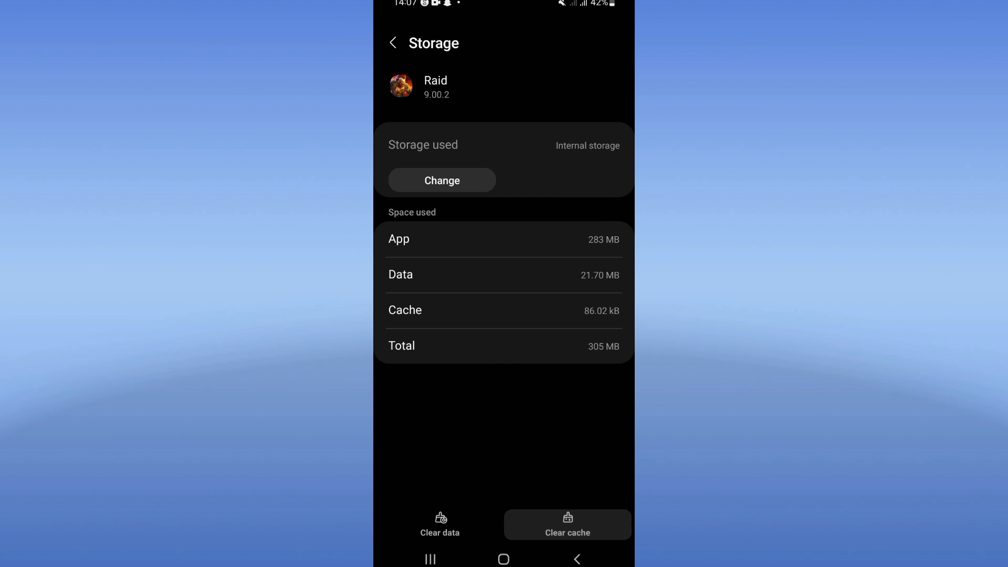
left_click(393, 43)
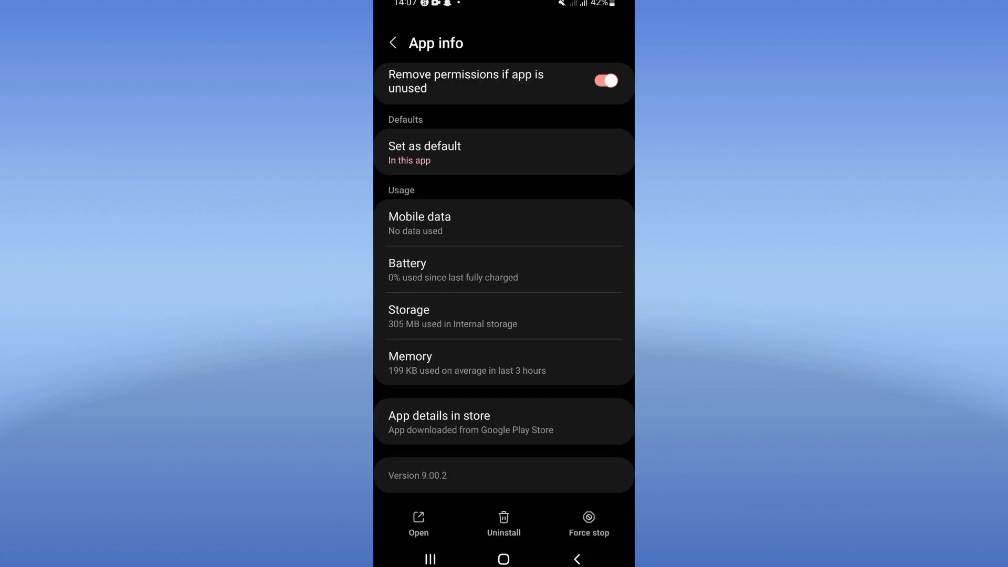
Force-stop the Raid app and confirm the prompt
left_click(588, 518)
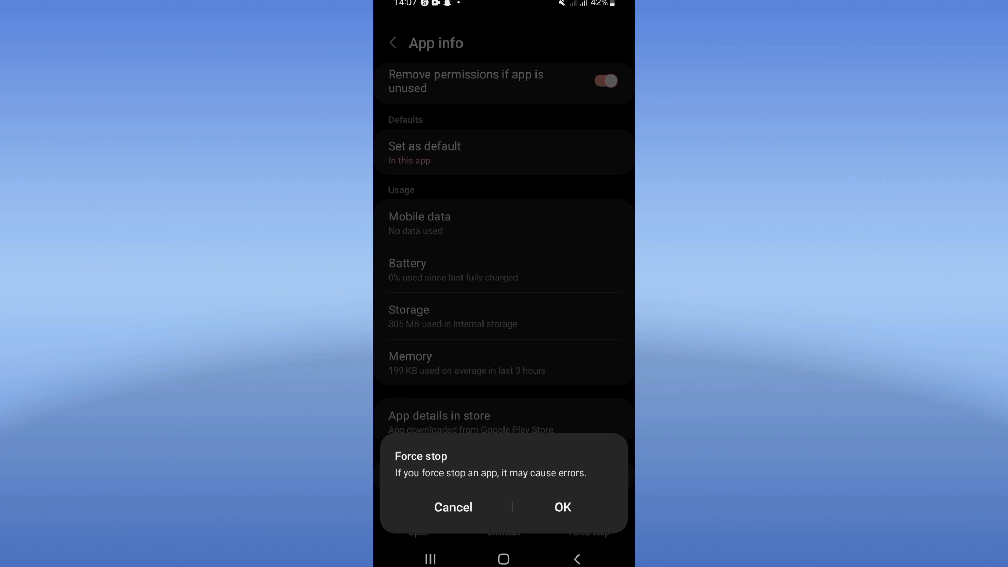
left_click(454, 508)
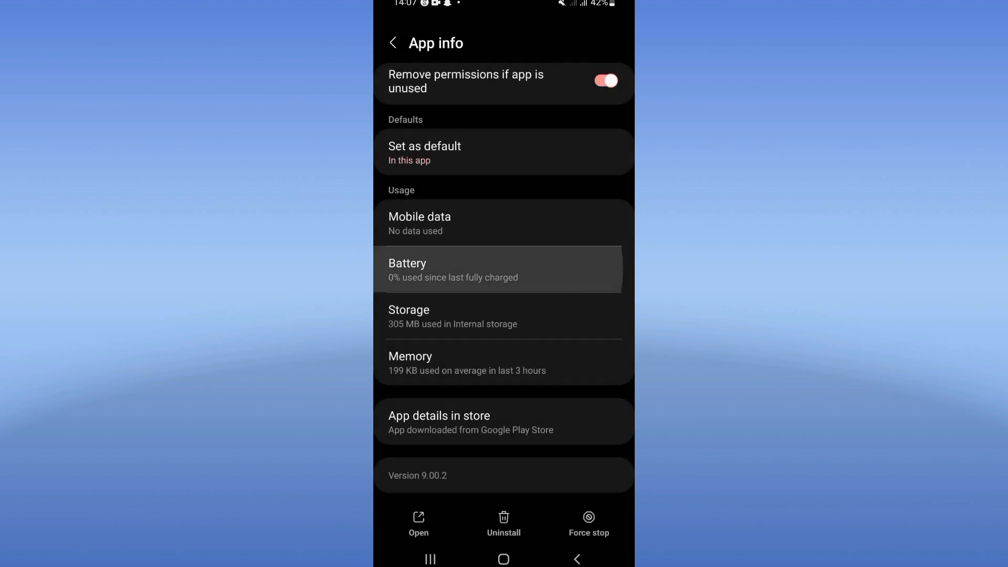